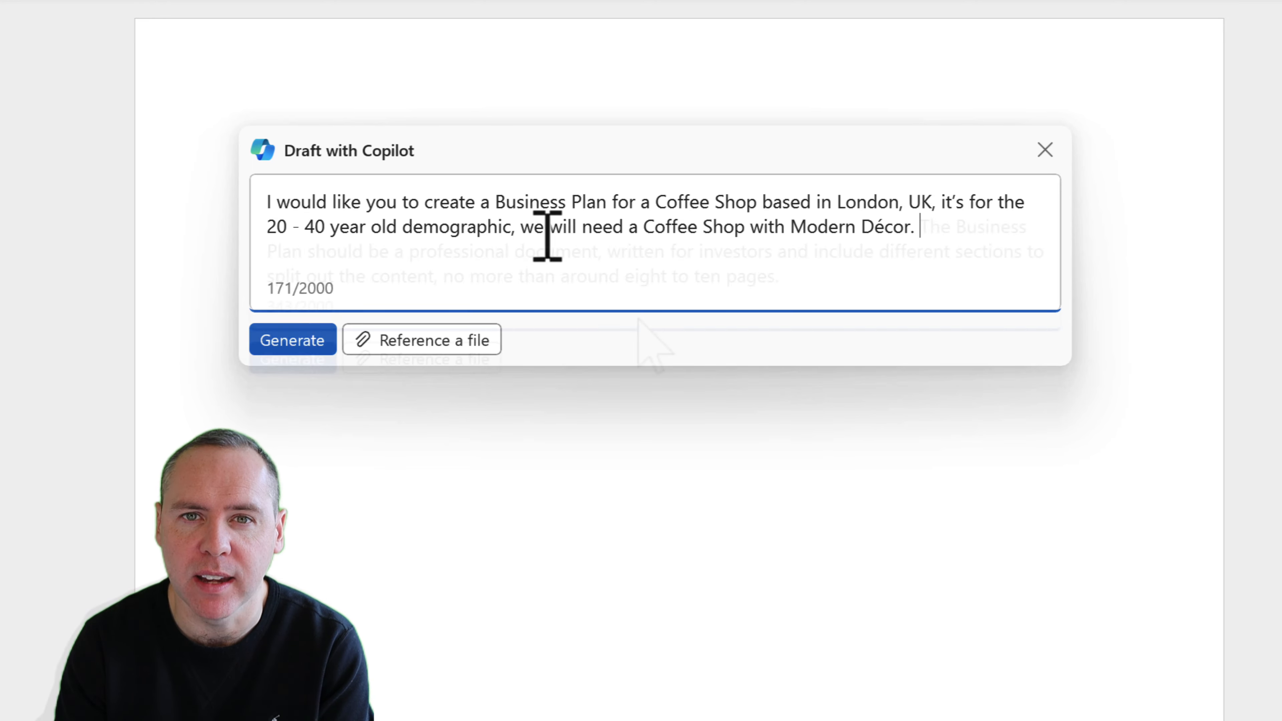
- Generate the Copilot business plan draft from the coffee shop prompt
left_click(292, 339)
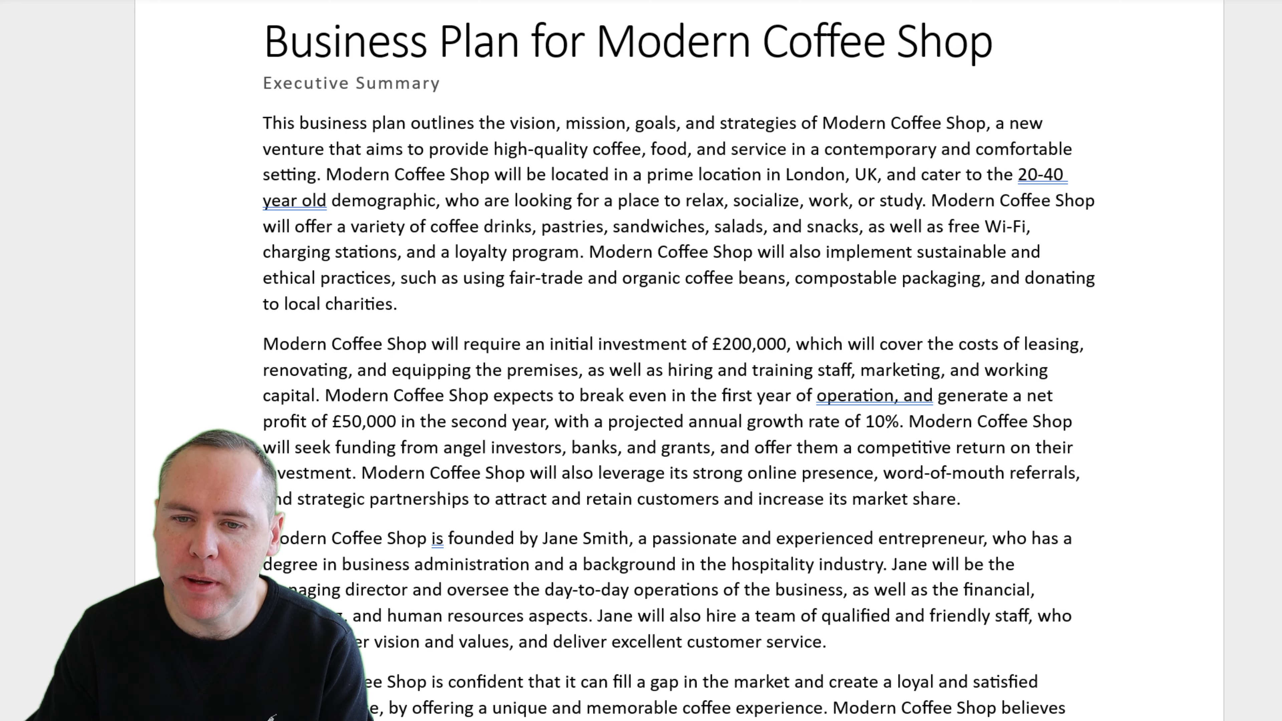
scroll("down", 3)
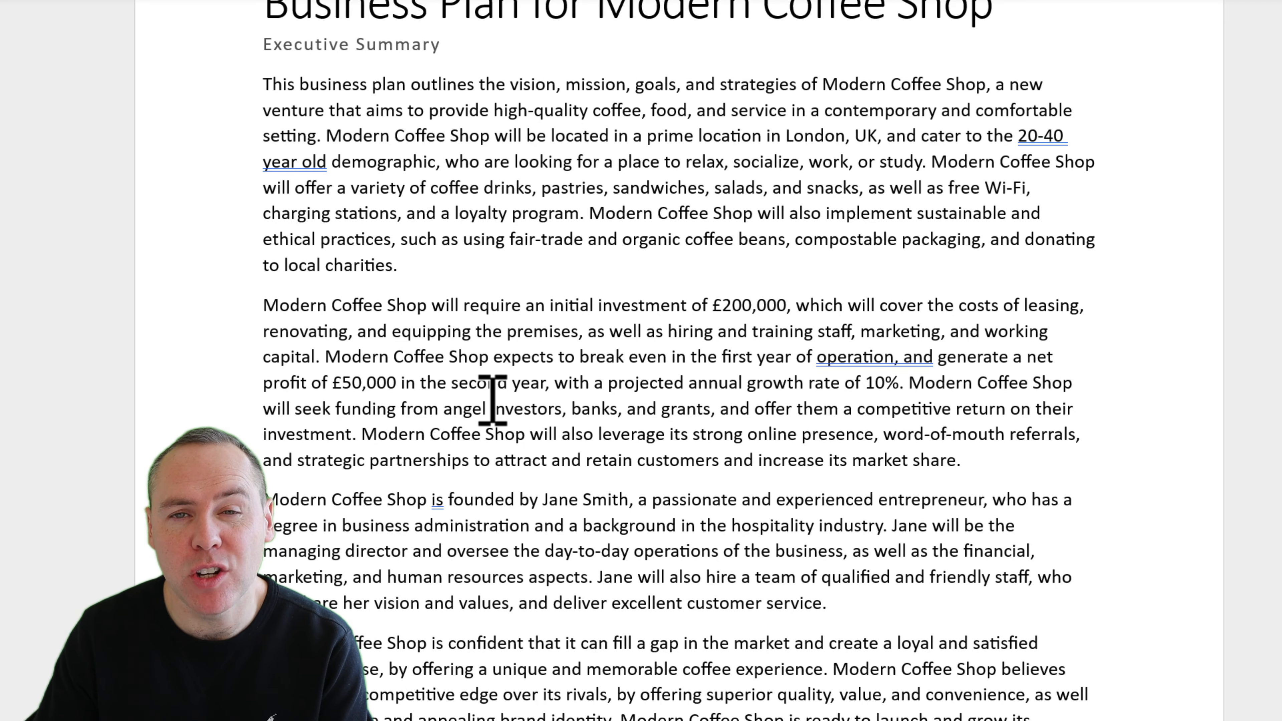
scroll("down", 3)
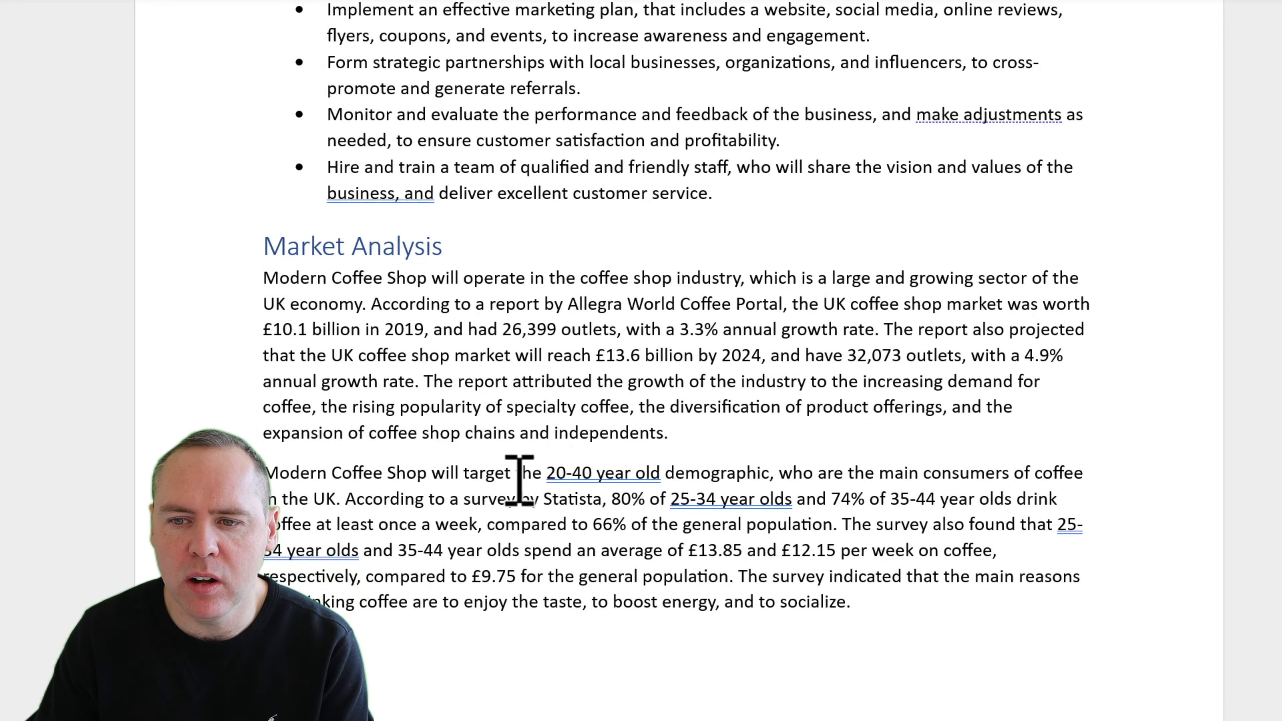
scroll("down", 3)
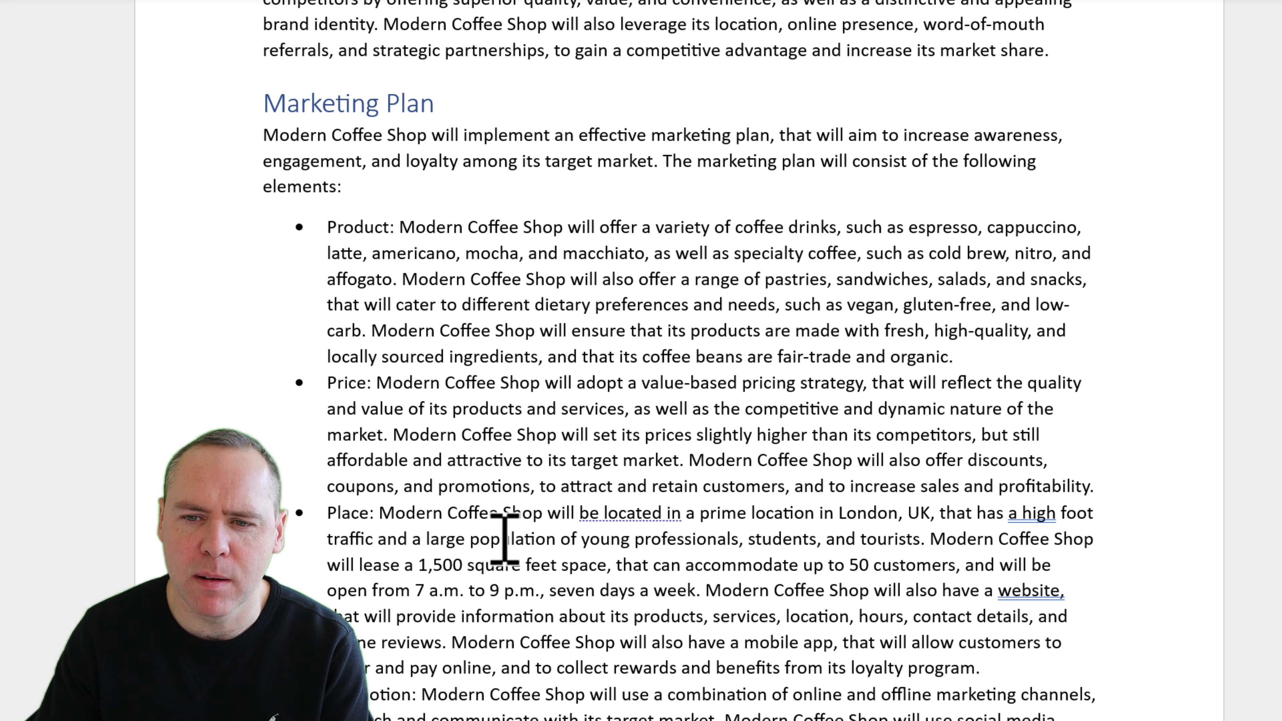
scroll("down", 3)
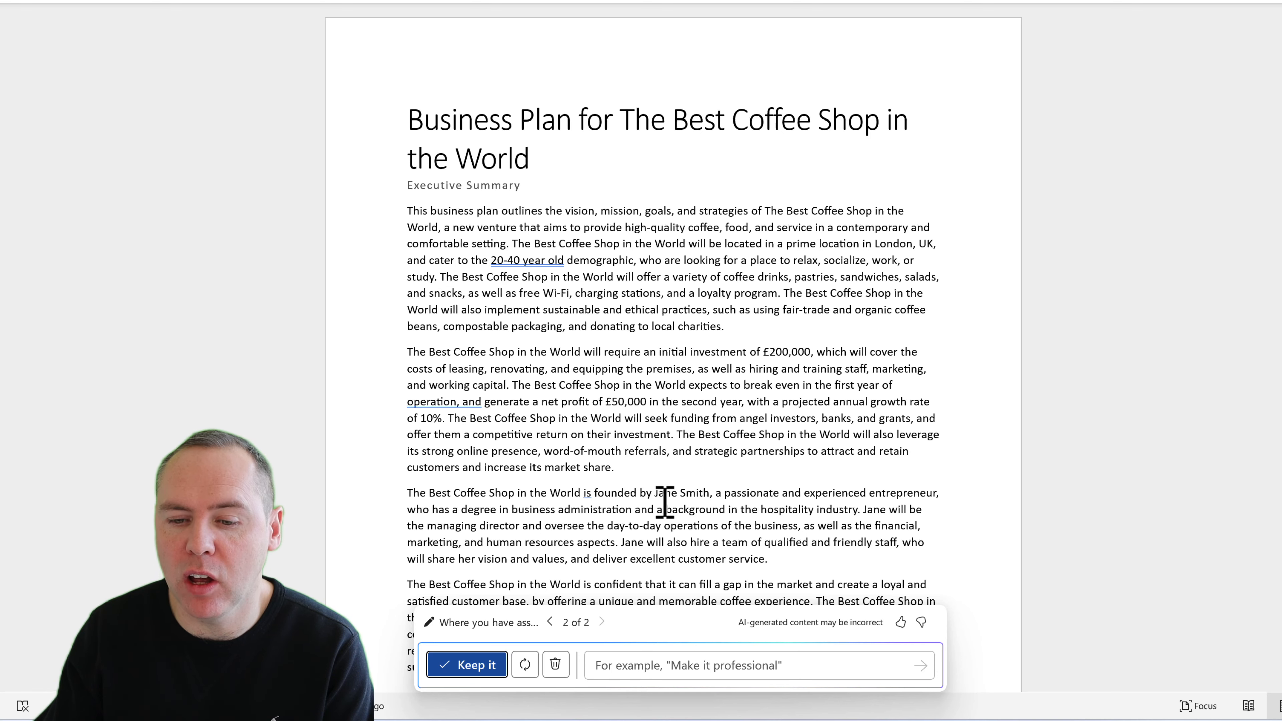
- Scroll down through Copilot's second draft naming The Best Coffee Shop in the World
scroll("down", 3)
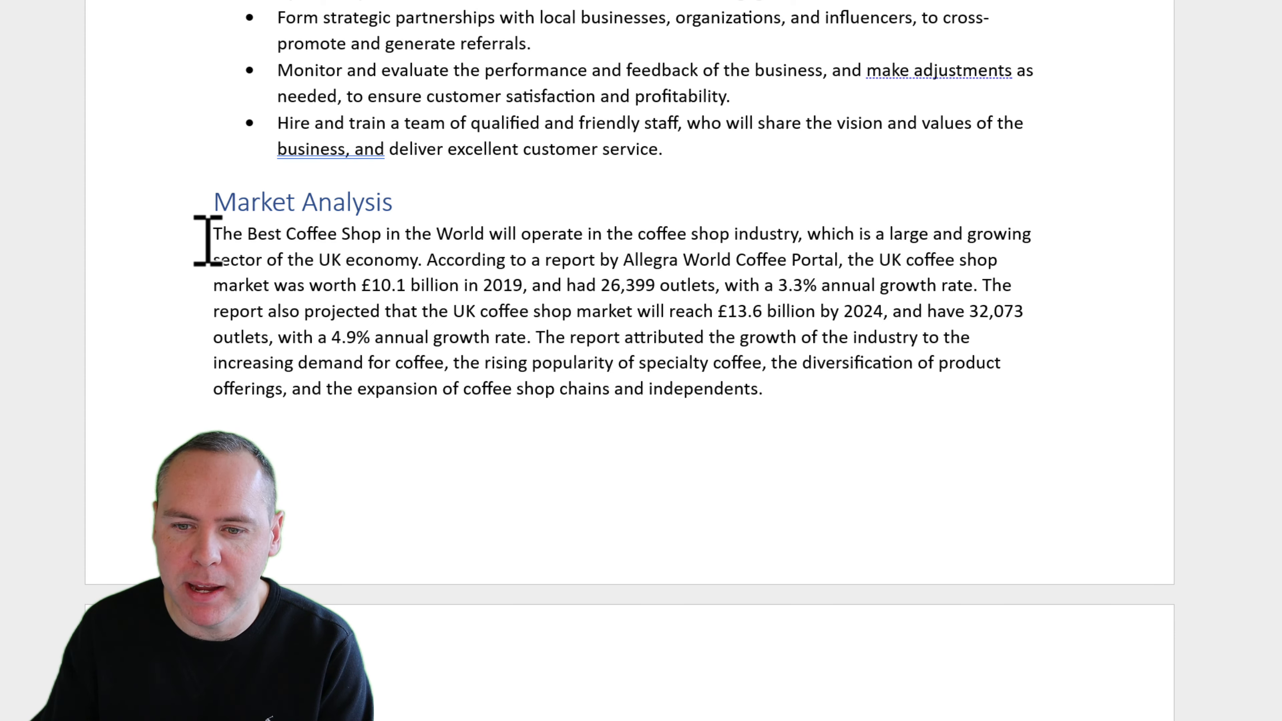
scroll("down", 3)
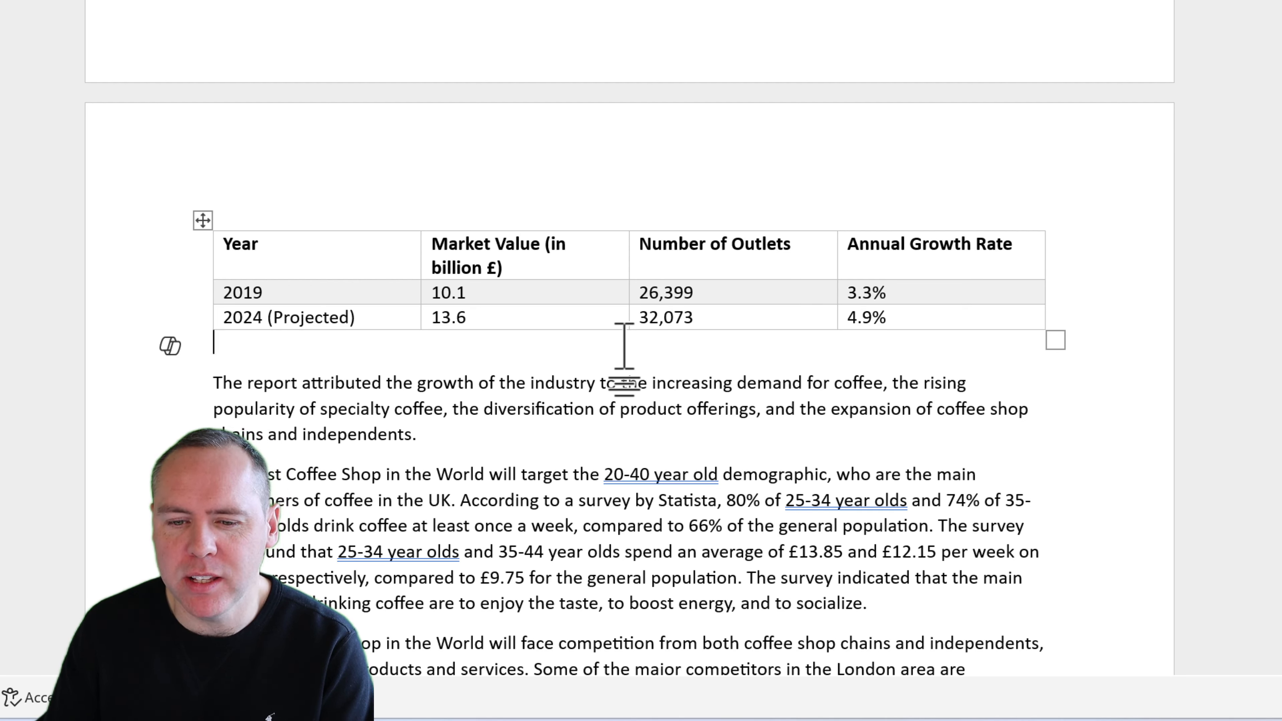
- Select a cell in the growth table to correct its 2019 and 2024 figures
left_click(169, 346)
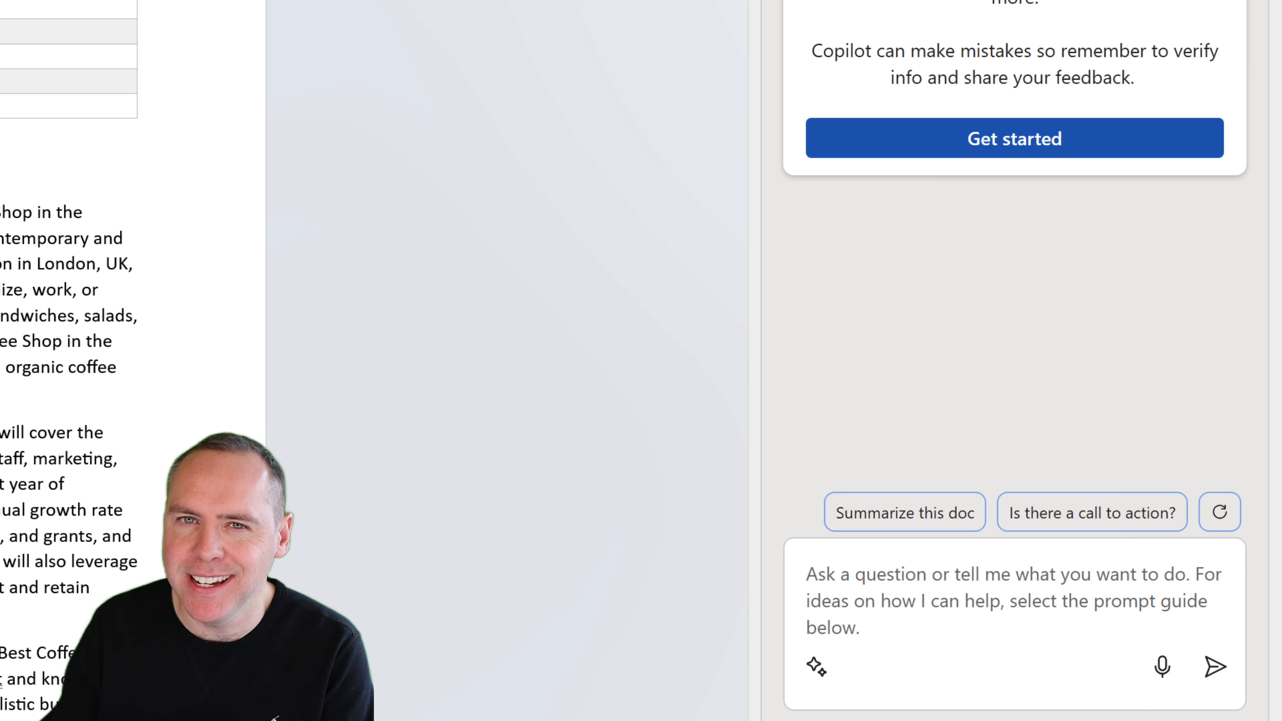
- Bring up the Copilot chat pane alongside the business plan
left_click(905, 512)
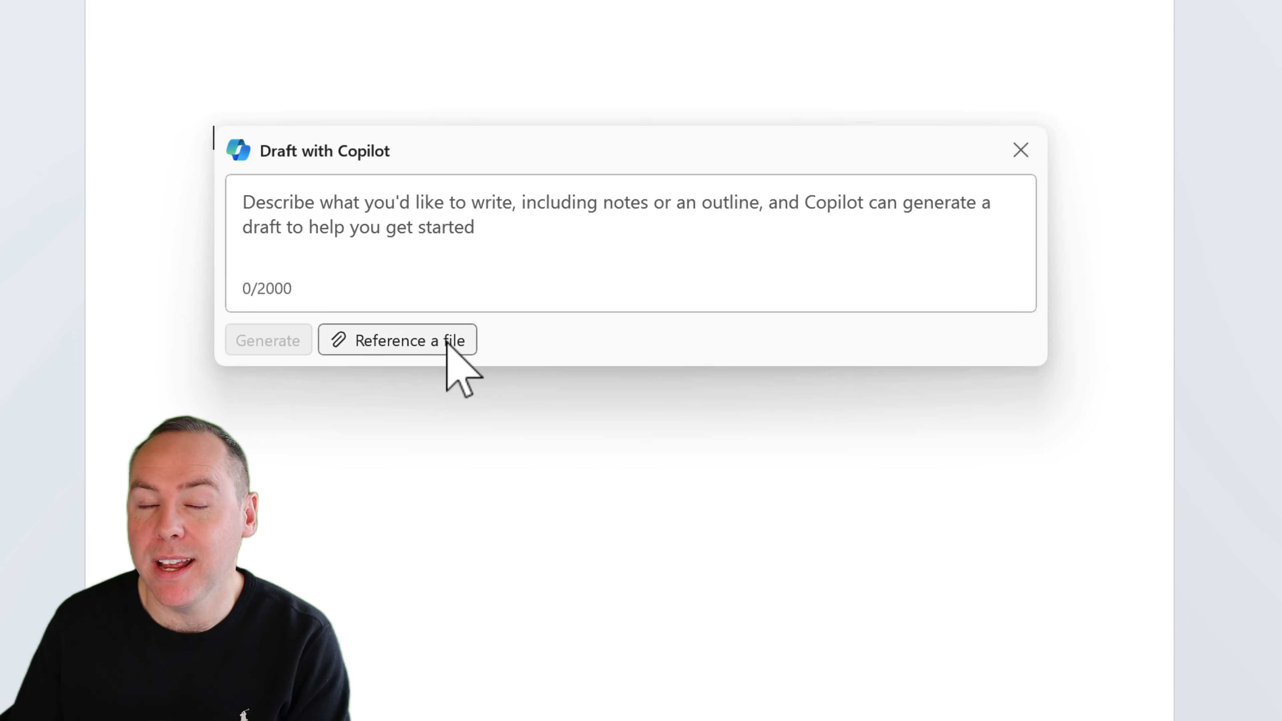
- Reference Coffee Flavours Word Version.docx and request a flavourings FAQ for the blog, then generate
left_click(398, 340)
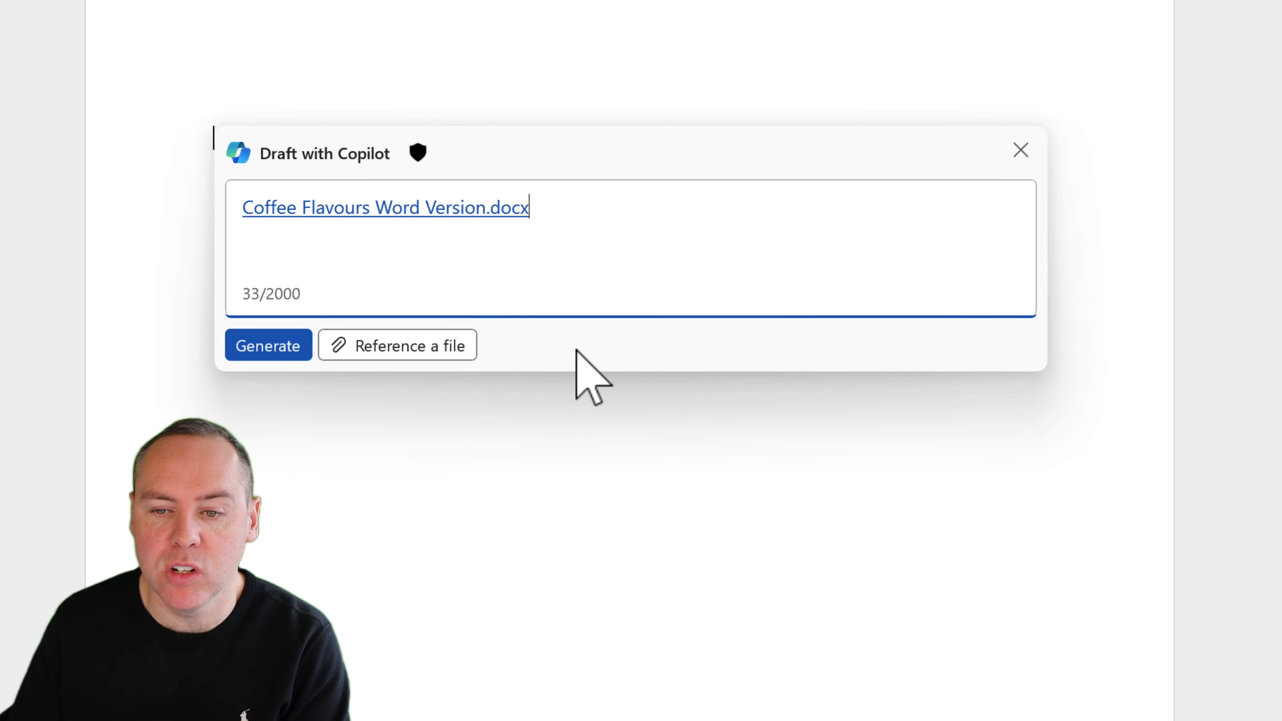
type("Create me an FAQ based on the flavourings, which will go into a blog post on our website, explaining why we choose the flavours based on their populality. I need the content to be written for coffee lovers, and for our brand being the 'The Best Coffee Shop in the World'")
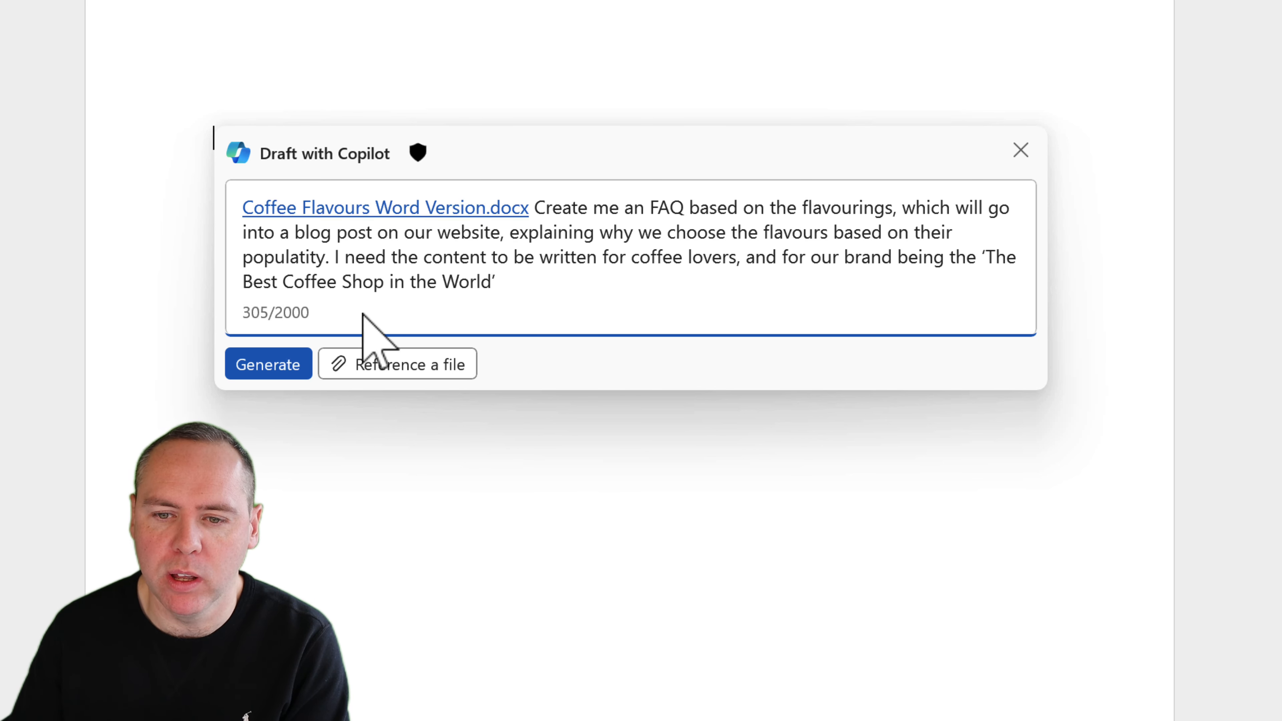
left_click(269, 363)
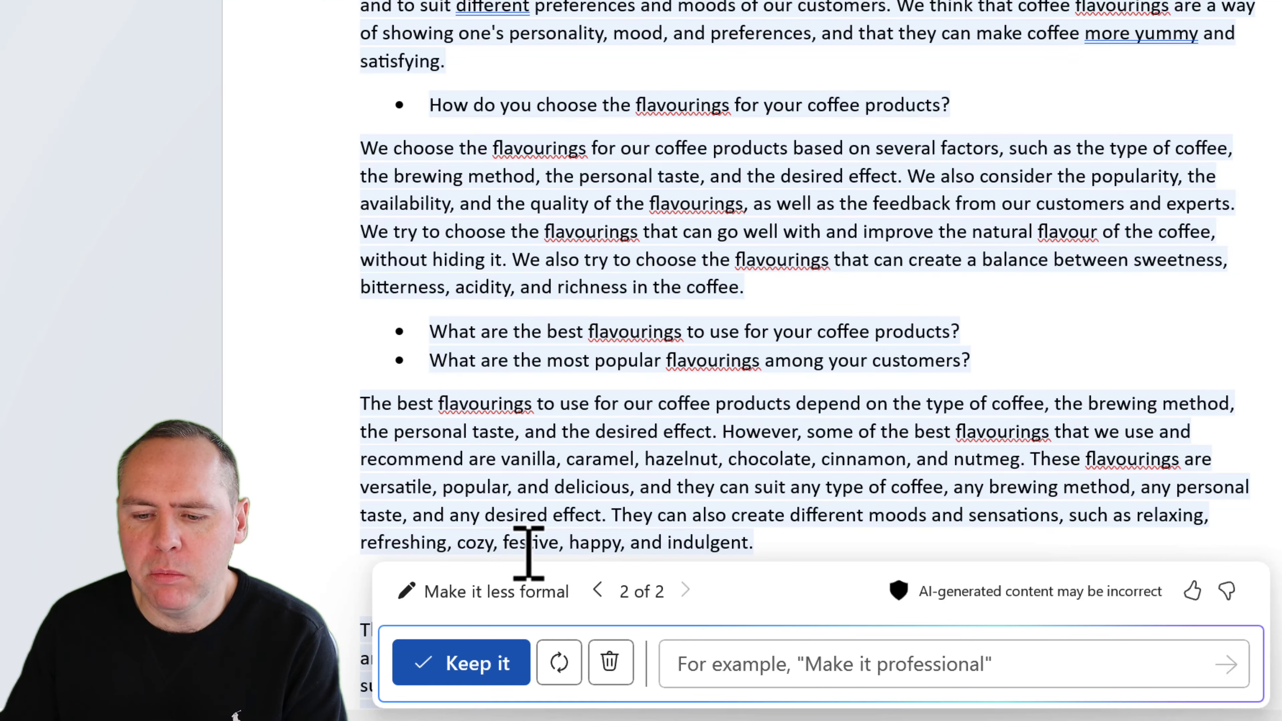
- Keep the less formal Copilot-drafted flavourings FAQ in the document
left_click(461, 663)
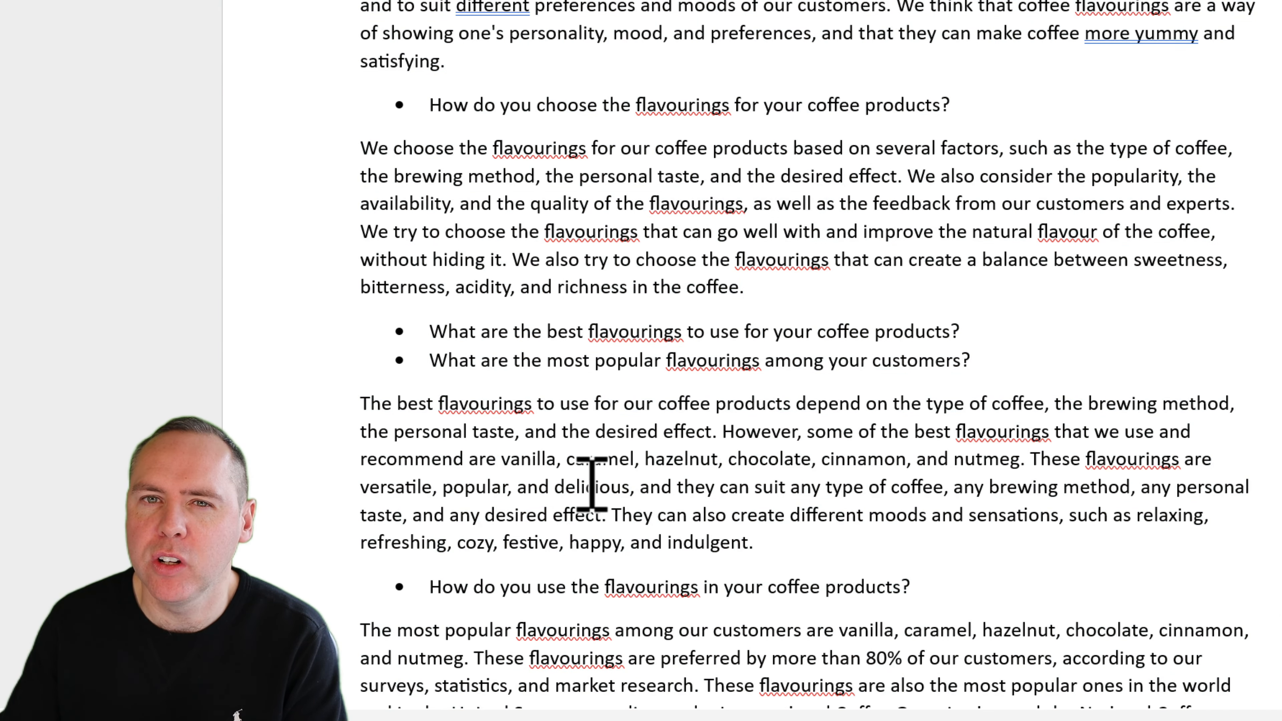